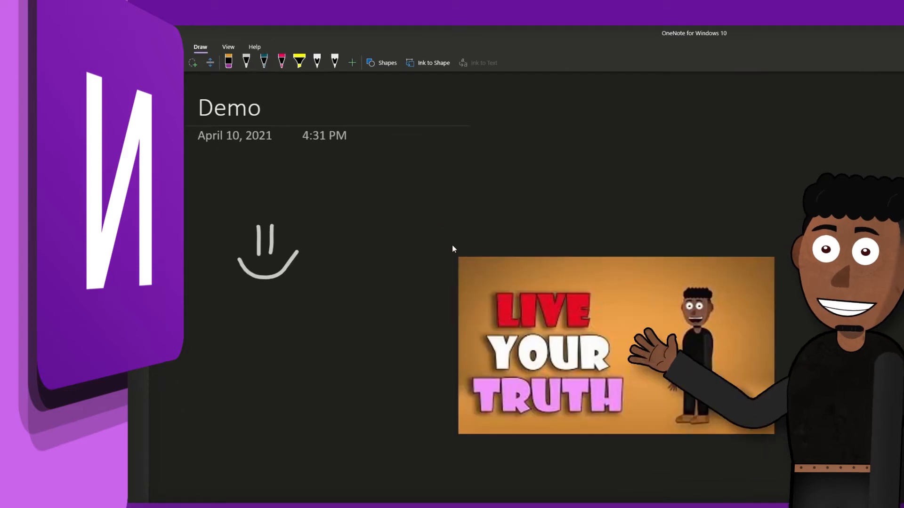
Show the View ribbon's page viewing options for the Demo page
click(228, 47)
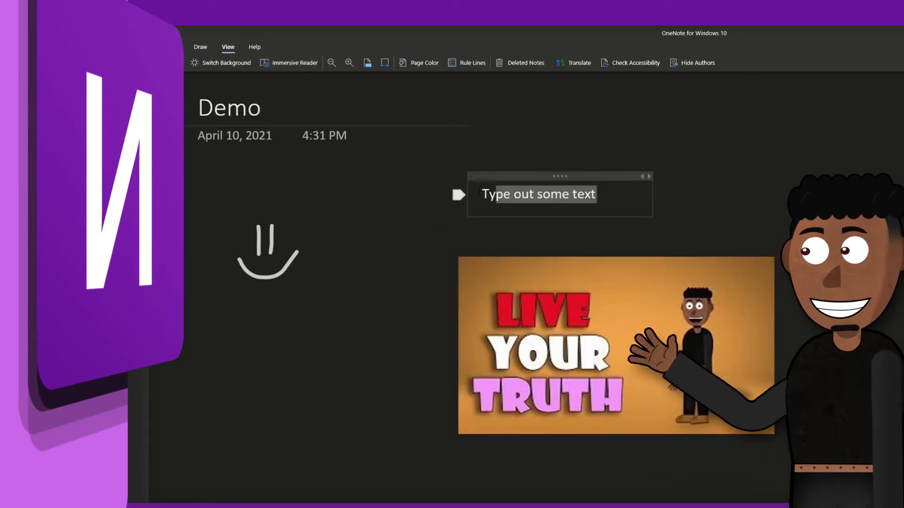
click(416, 66)
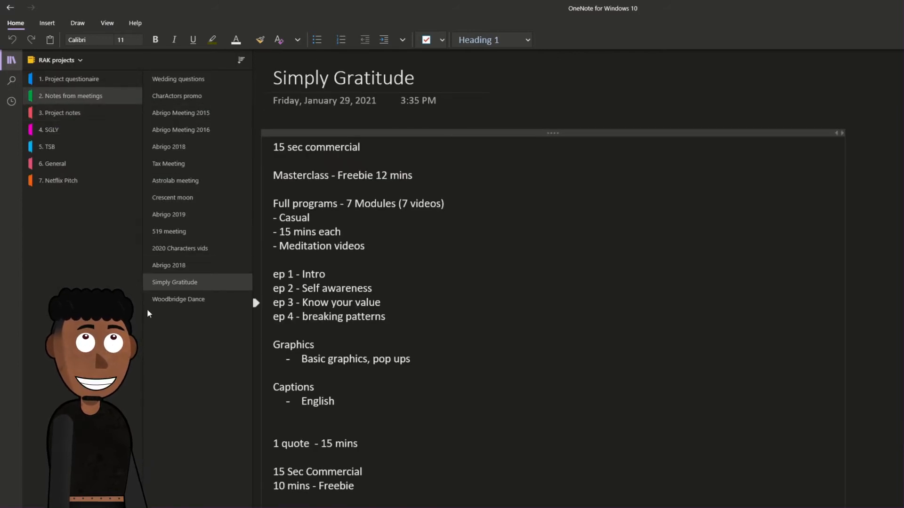
mouse_move(186, 83)
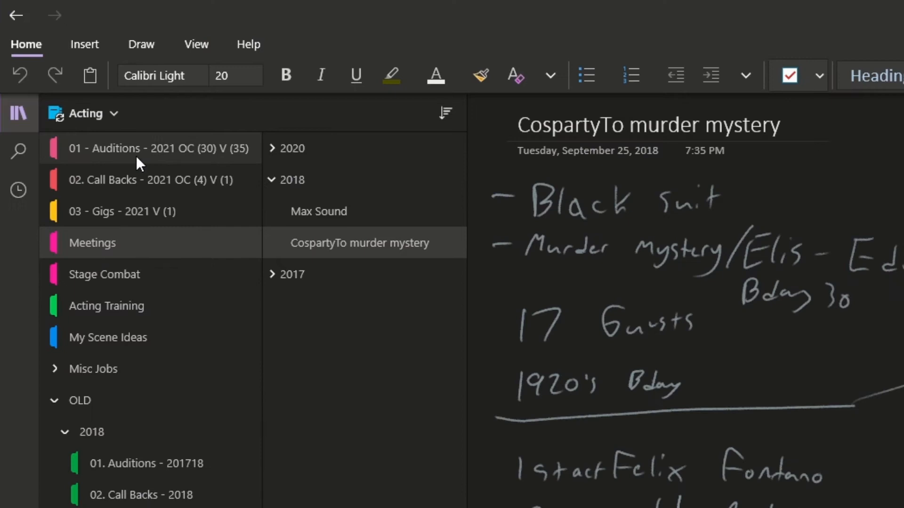
mouse_move(127, 264)
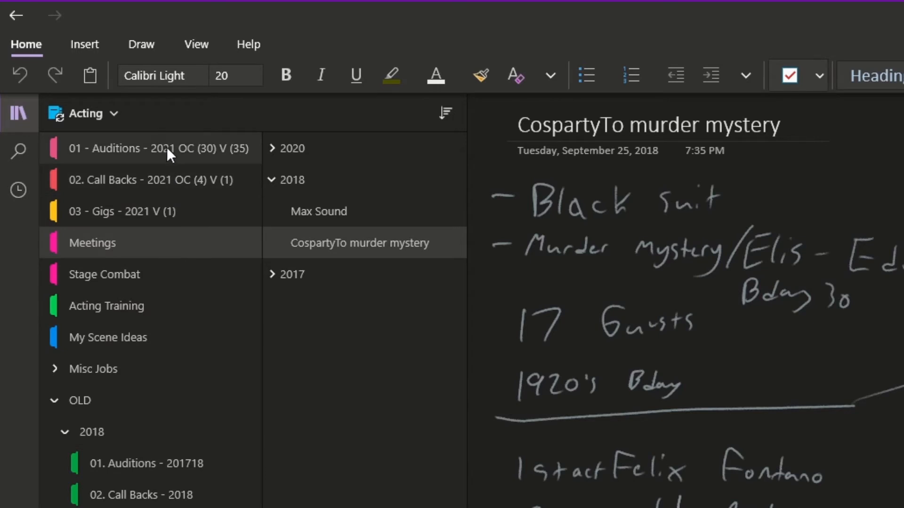
Show the 01 - Auditions - 2021 section with its On Camera casting pages
click(160, 149)
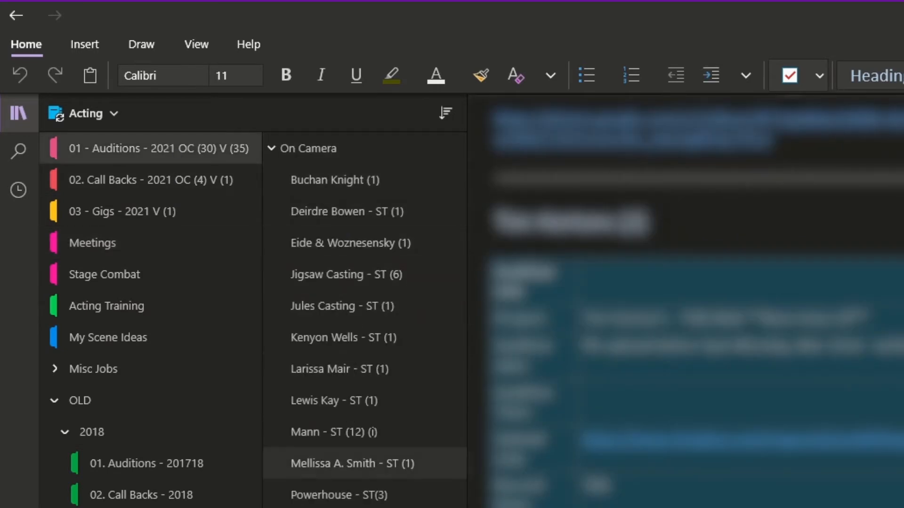
mouse_move(394, 219)
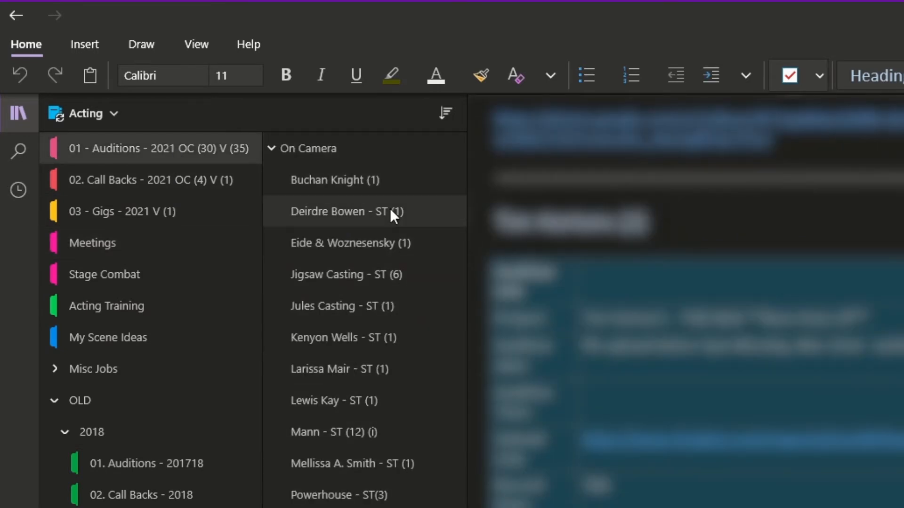
mouse_move(382, 319)
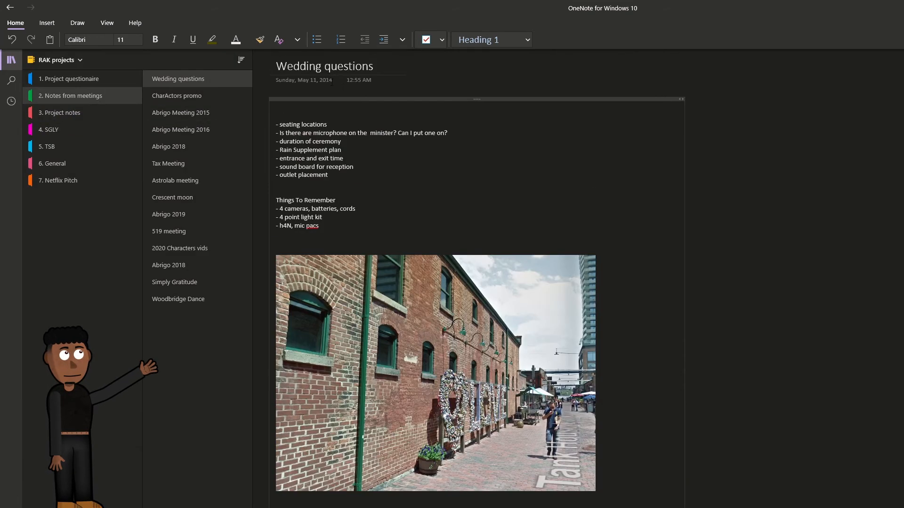
Read through the Wedding questions page, then view the Crescent moon page's sketches and notes
scroll(down, 3)
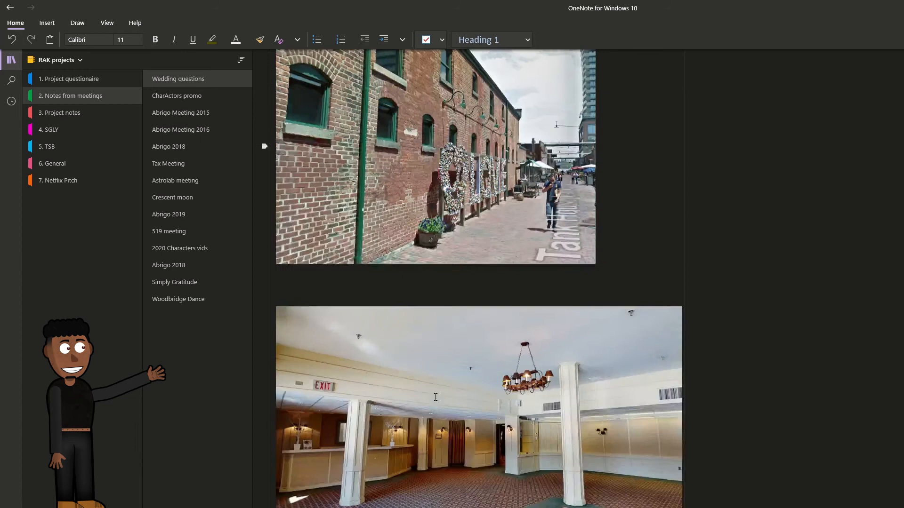
scroll(down, 3)
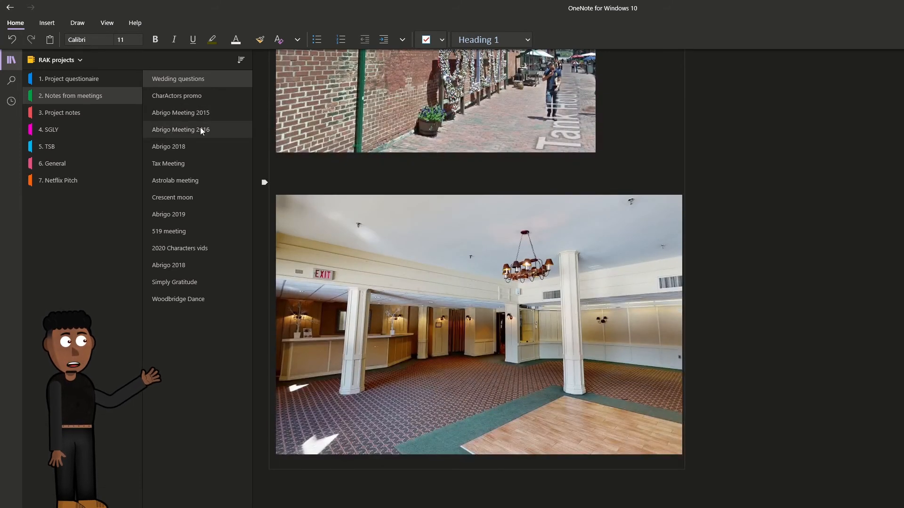
click(172, 198)
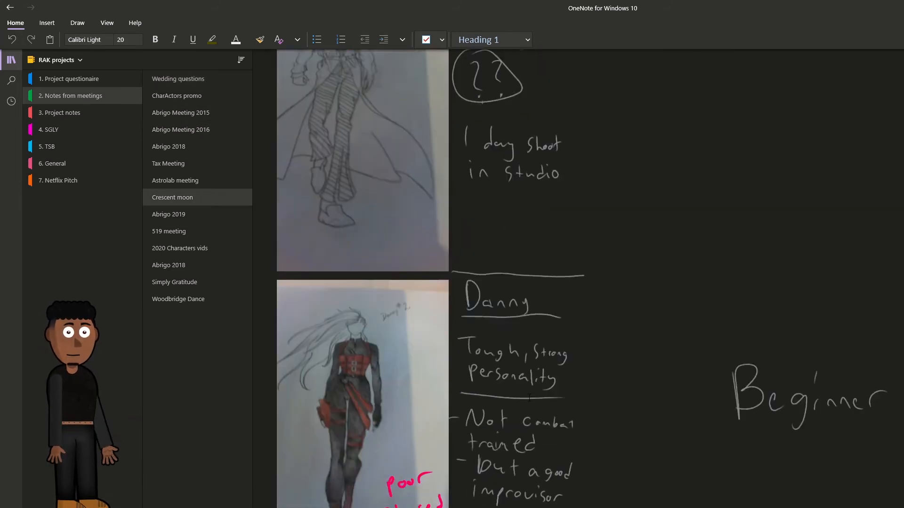
scroll(down, 3)
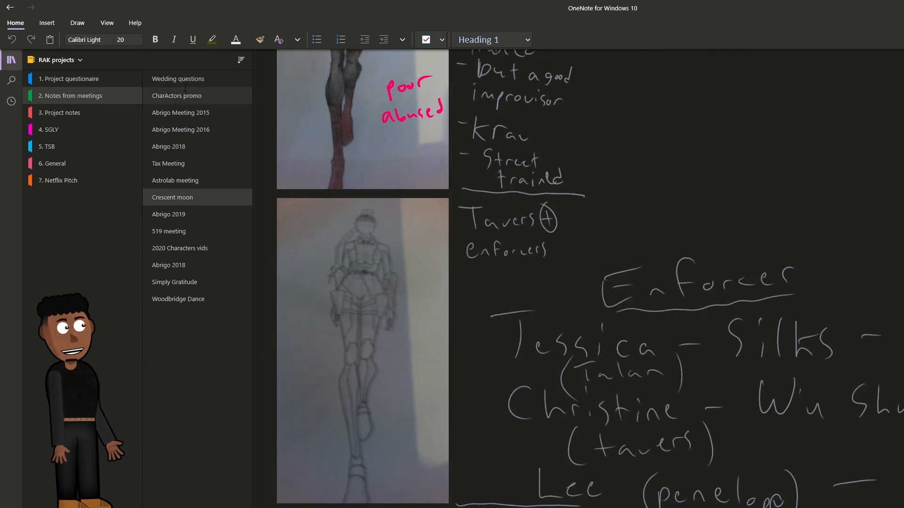
click(12, 80)
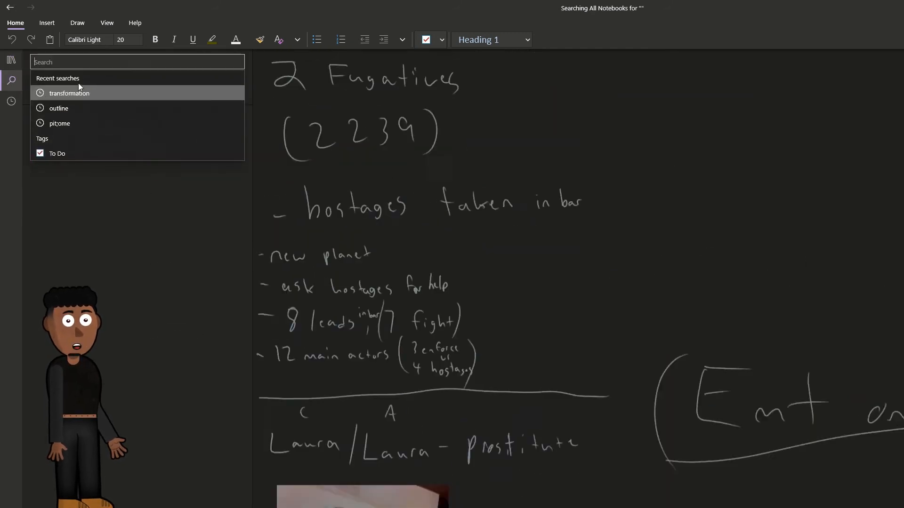
Search all notebooks for 'weddings' and show the Weddings page with its questions checklist
text(weddings)
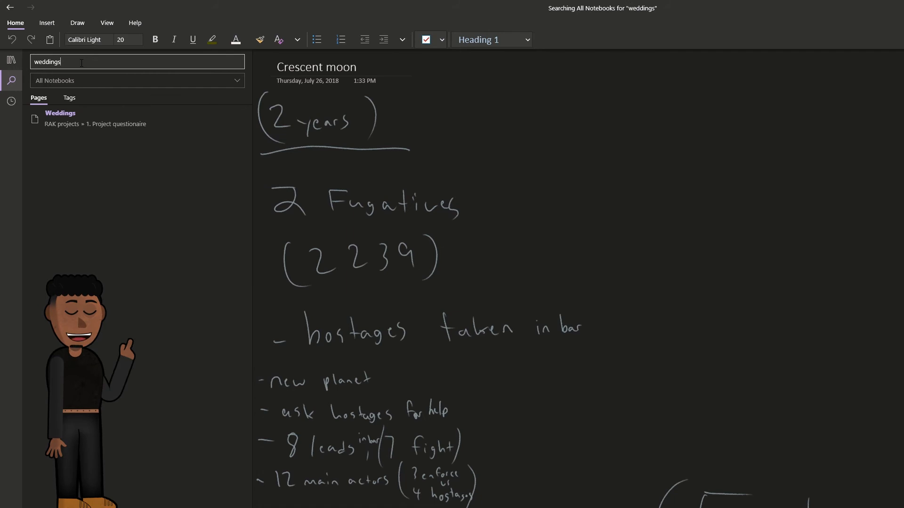
click(60, 113)
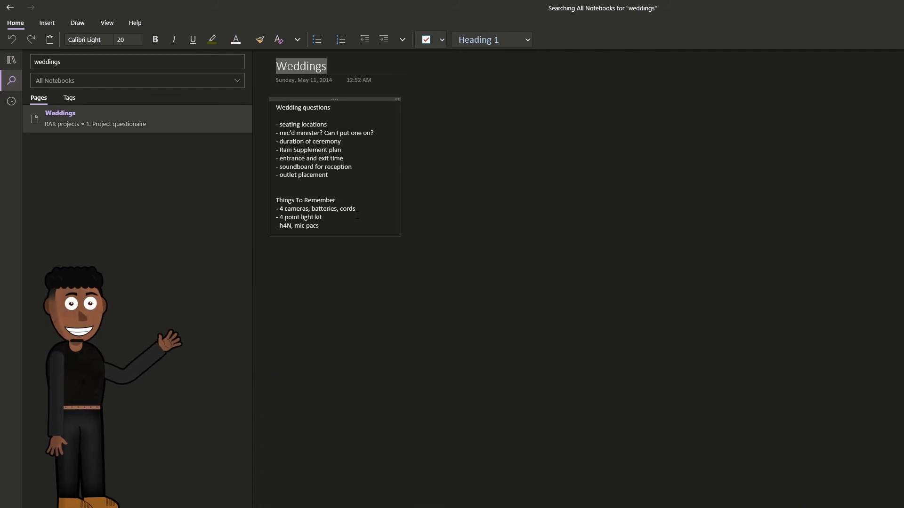